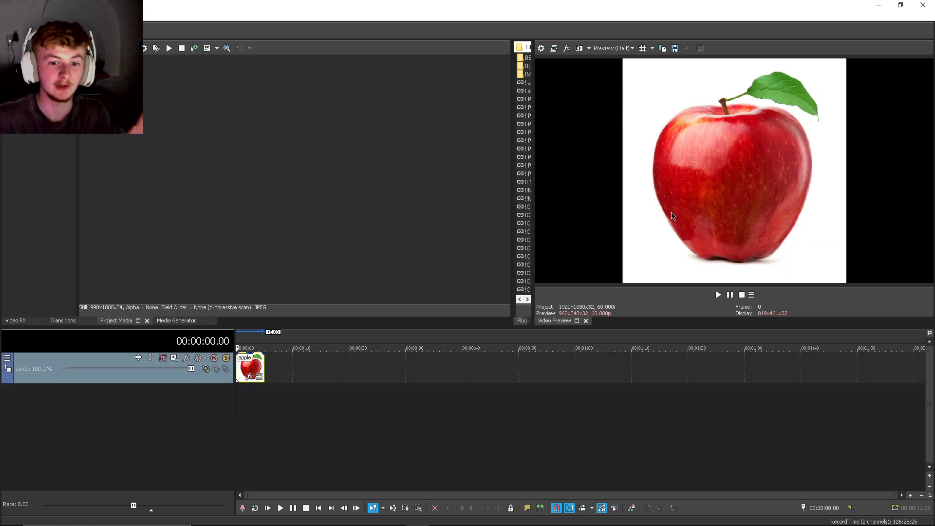
mouse_move(674, 233)
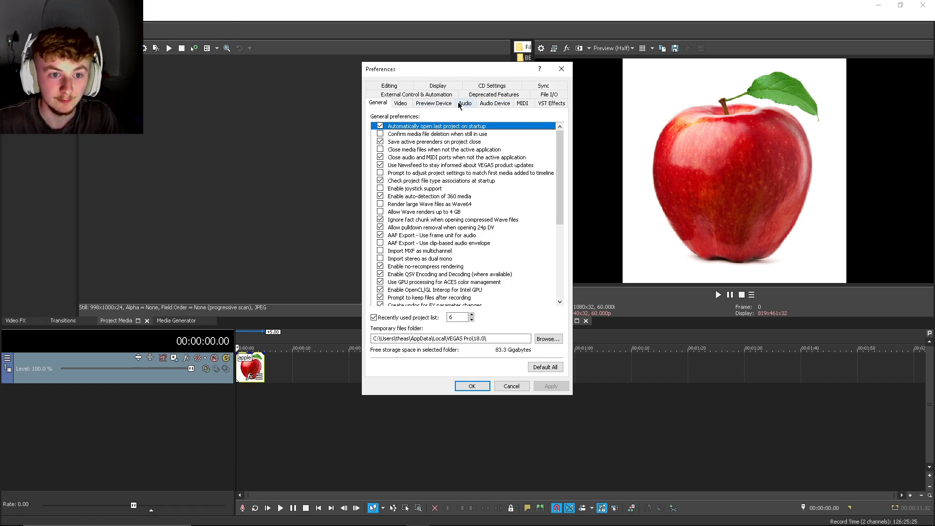
- Keep Enable ProType Titler checked under Deprecated Features and confirm the preferences
left_click(493, 94)
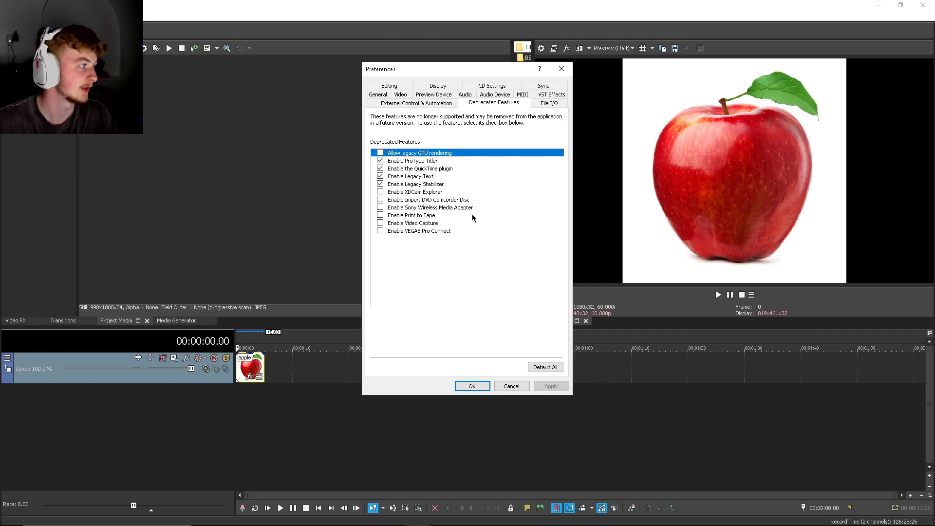
mouse_move(447, 202)
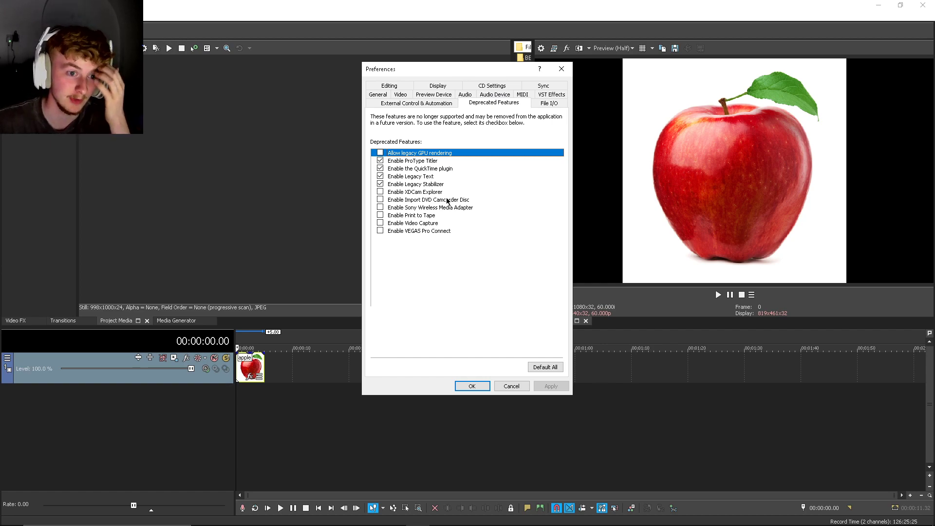
left_click(413, 161)
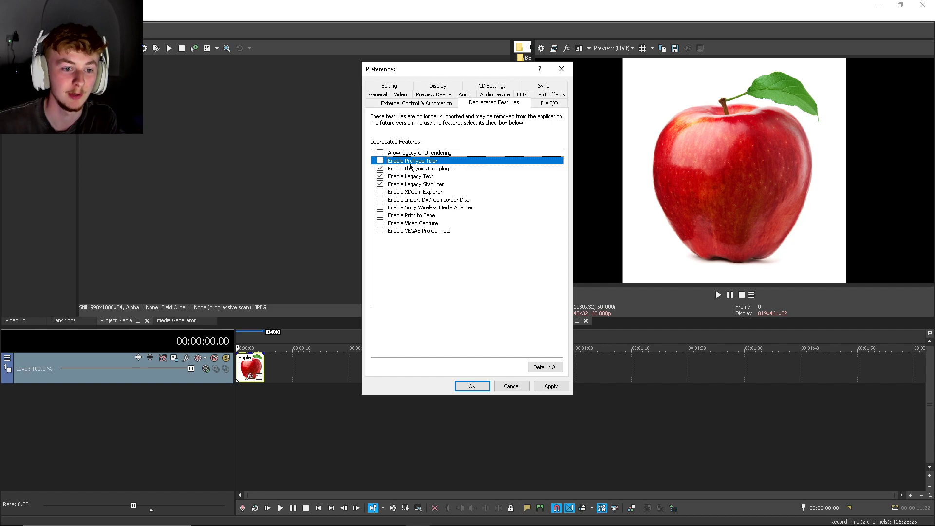
left_click(381, 161)
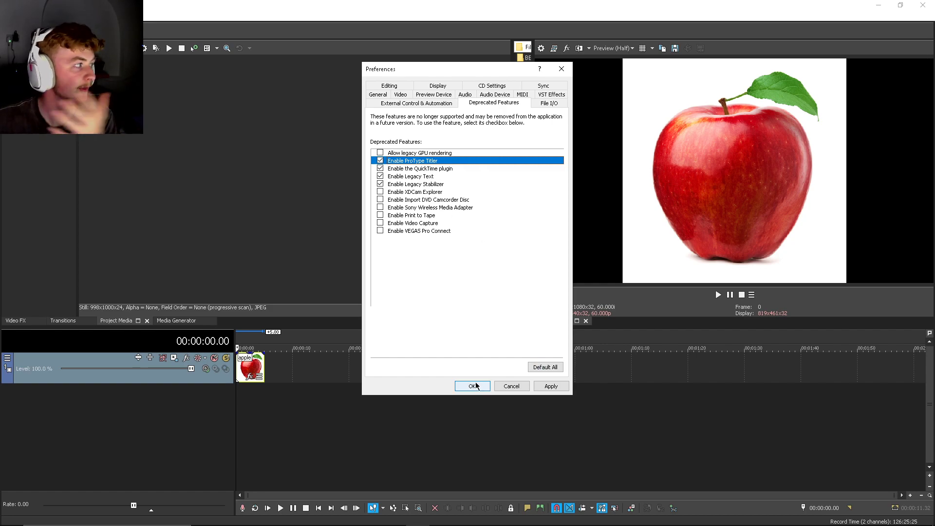
left_click(471, 385)
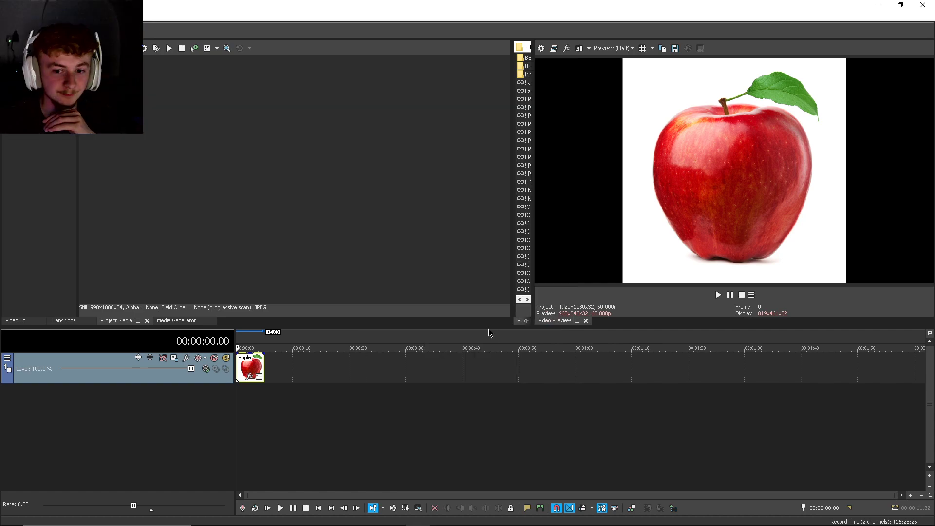
- Insert a video track above the apple and add a VEGAS ProType Titler preset to it
right_click(36, 358)
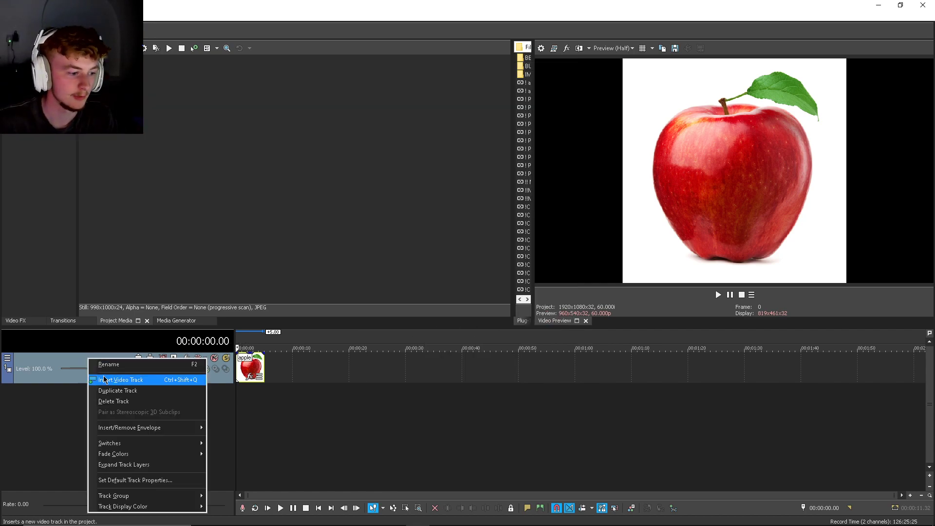
left_click(122, 380)
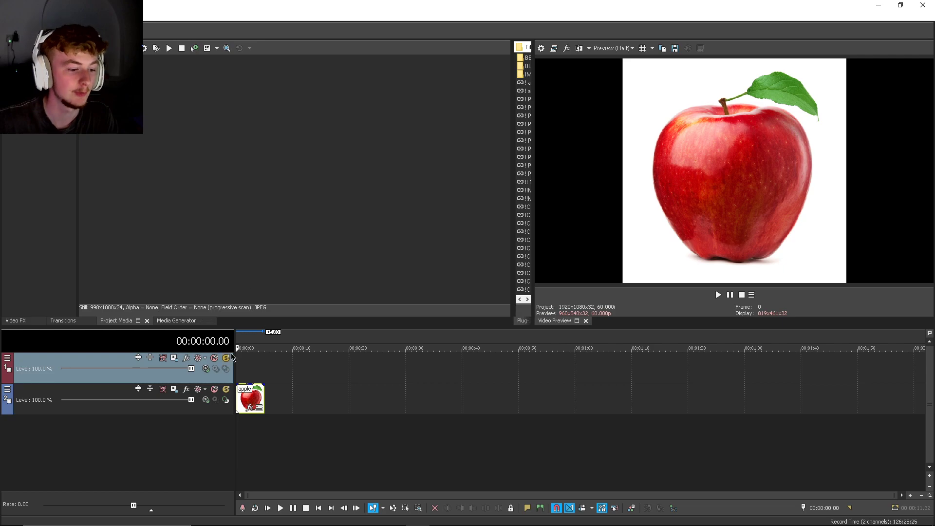
left_click(177, 320)
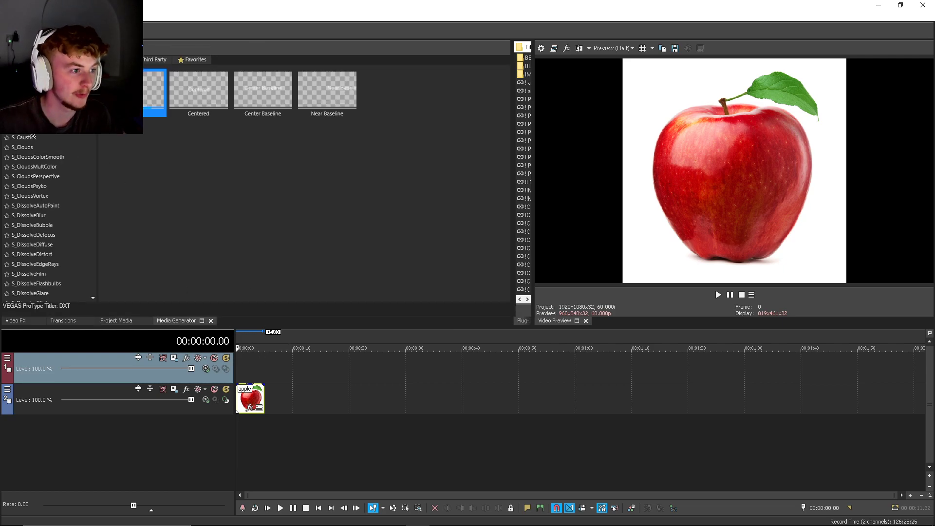
double_click(198, 91)
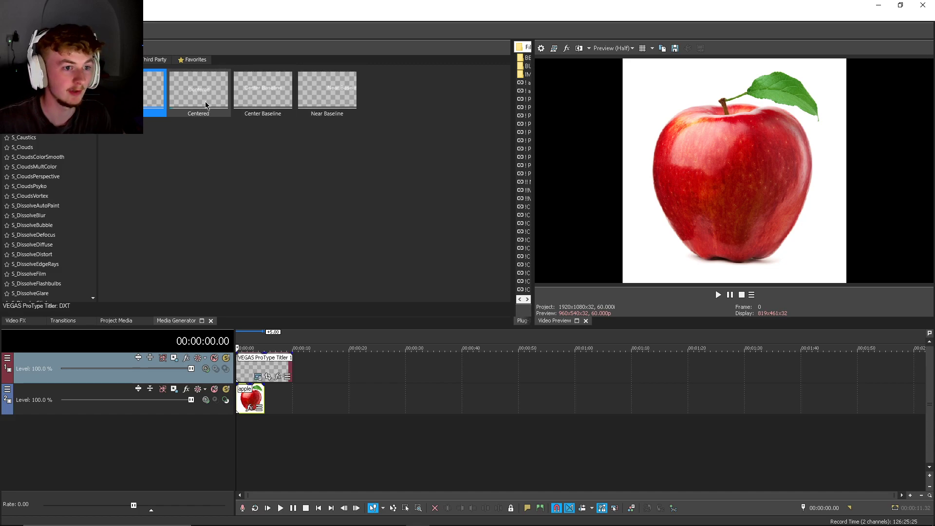
mouse_move(271, 281)
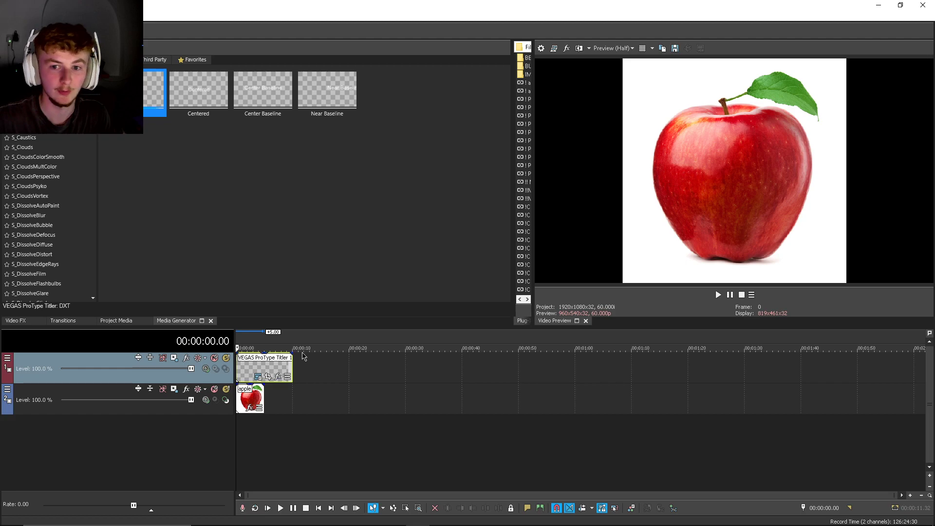
- Replace the title clip's Sample Text with 'ik ben een appel'
double_click(264, 368)
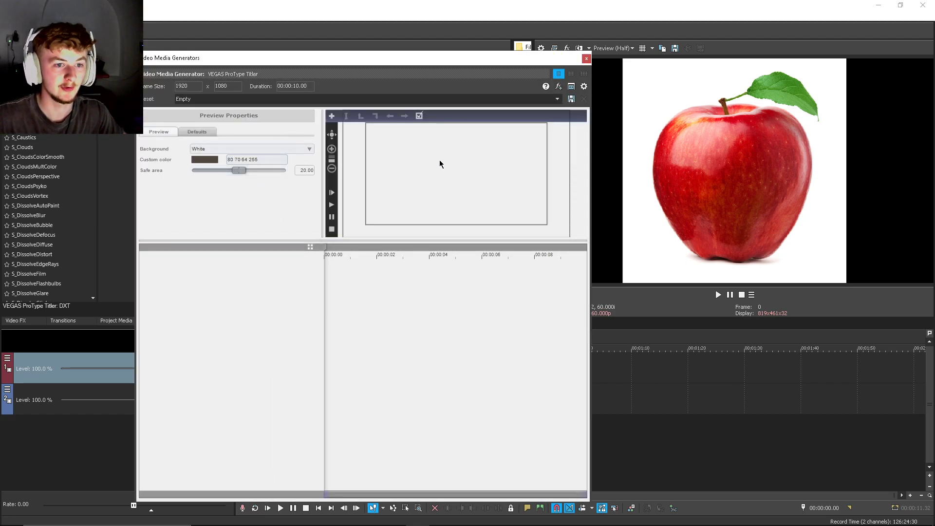
mouse_move(451, 171)
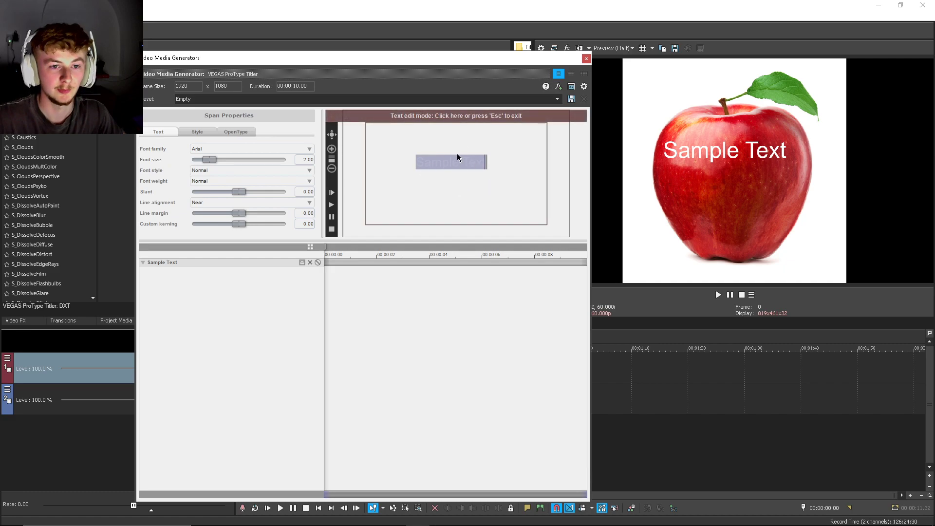
key("Delete")
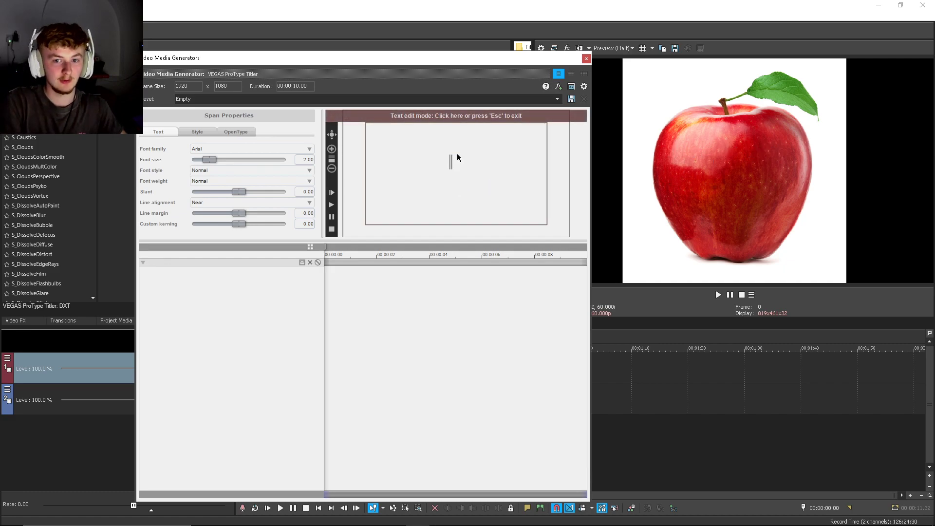
type("ik")
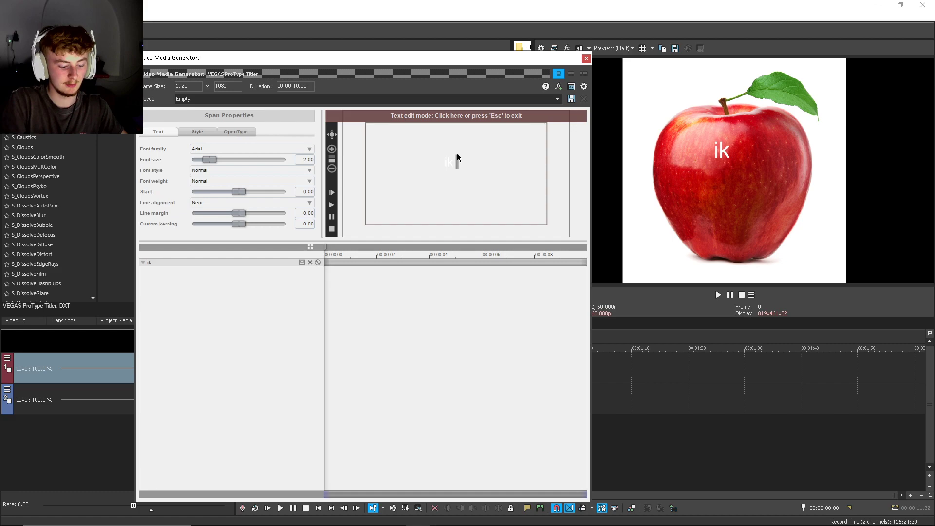
type("ben een appel")
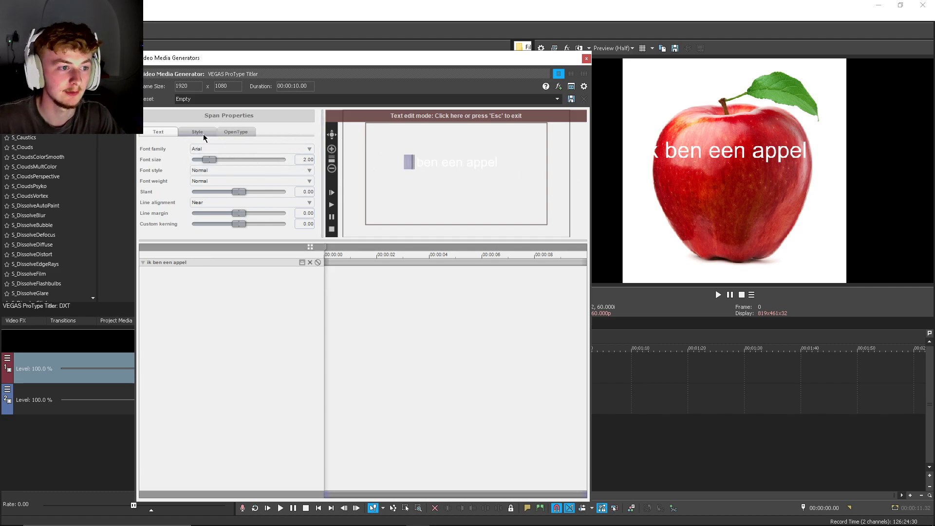
- Color the word 'ik' cyan using the HSV hue and saturation sliders
left_click(196, 131)
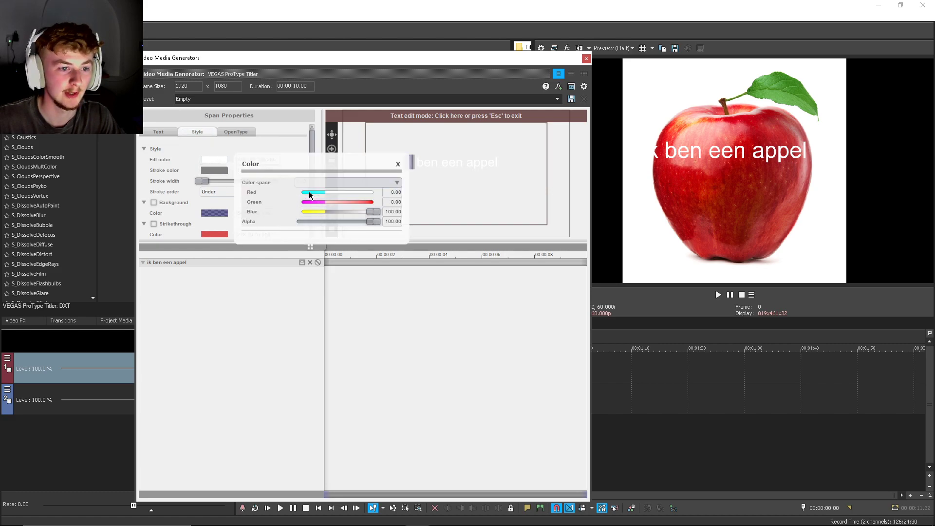
left_click(345, 183)
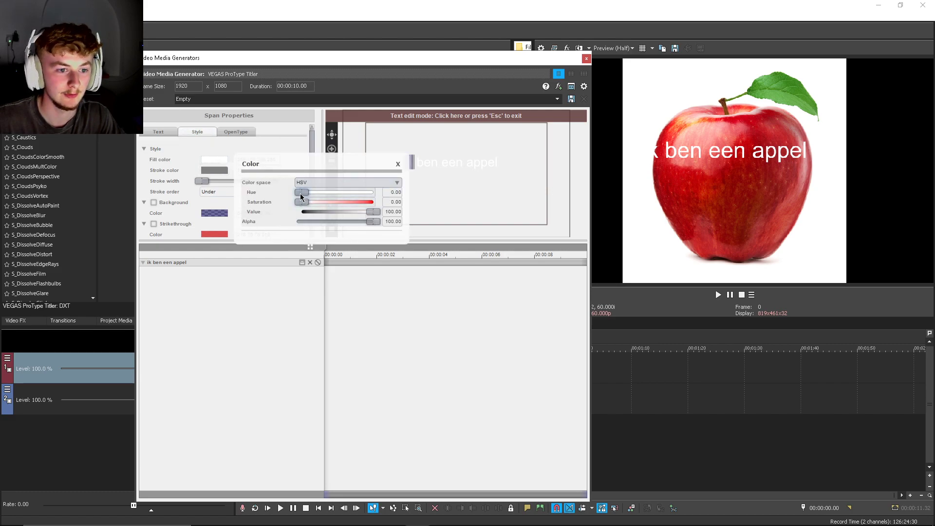
left_click_drag(300, 192, 373, 192)
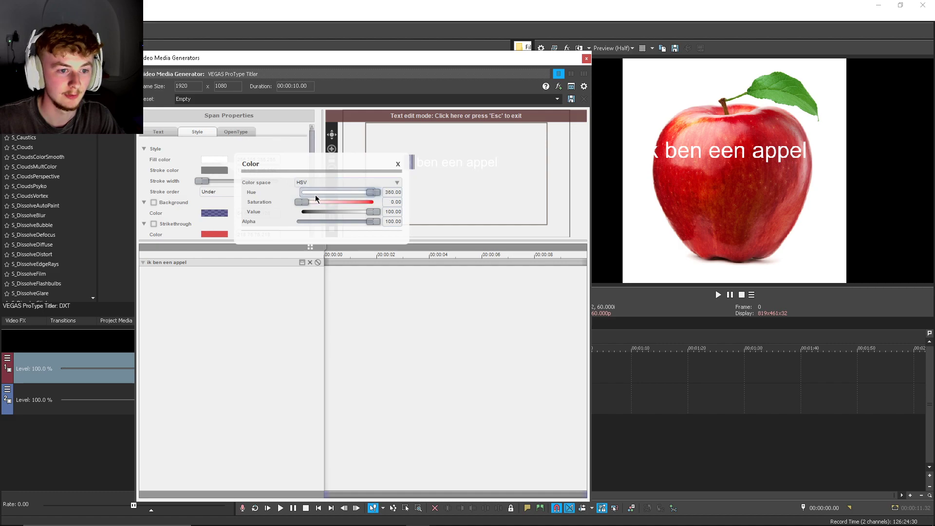
left_click_drag(369, 191, 319, 191)
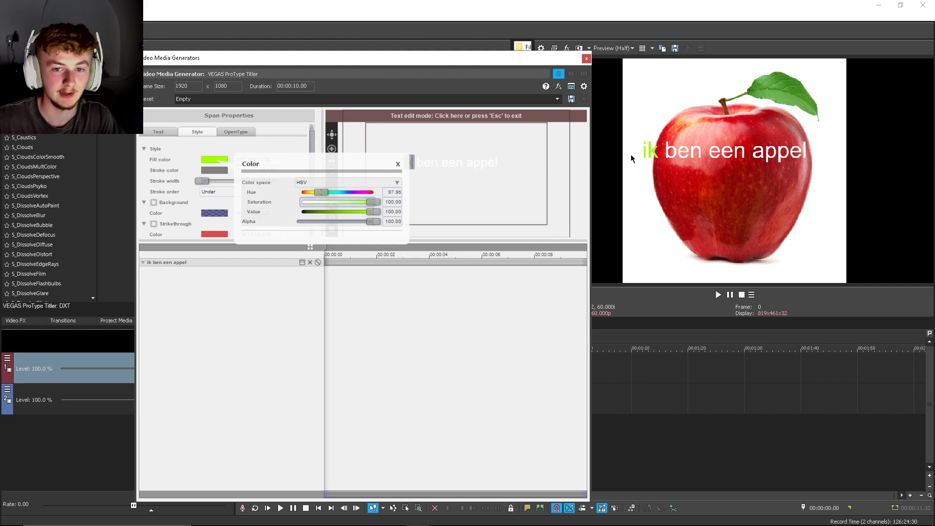
left_click_drag(325, 192, 322, 192)
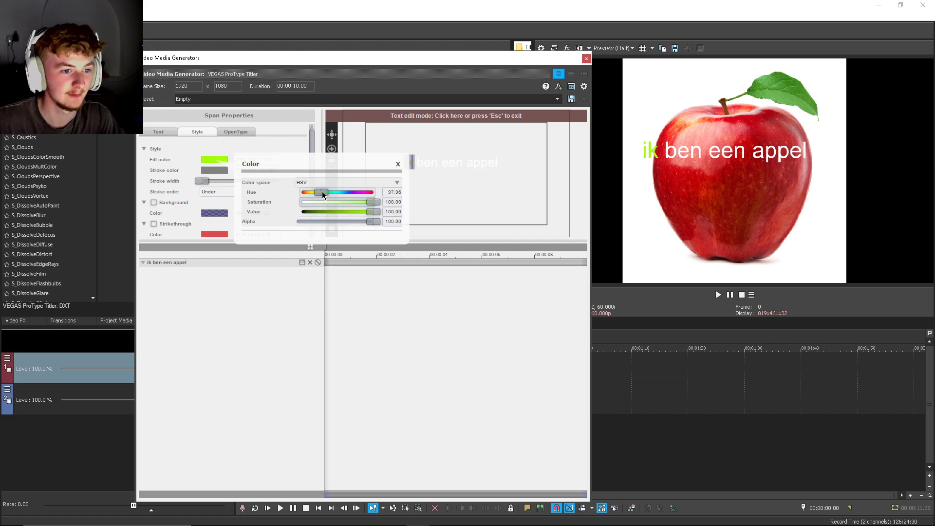
left_click_drag(324, 191, 303, 192)
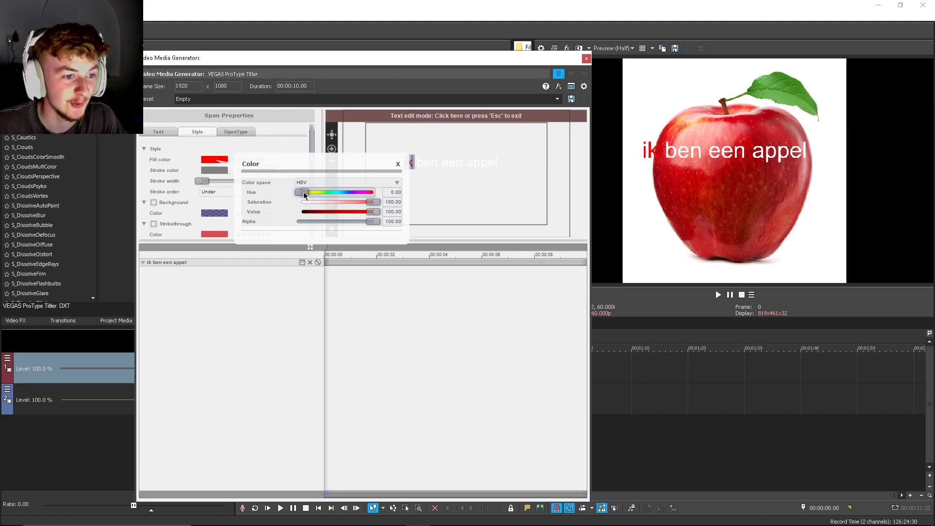
left_click_drag(300, 191, 336, 192)
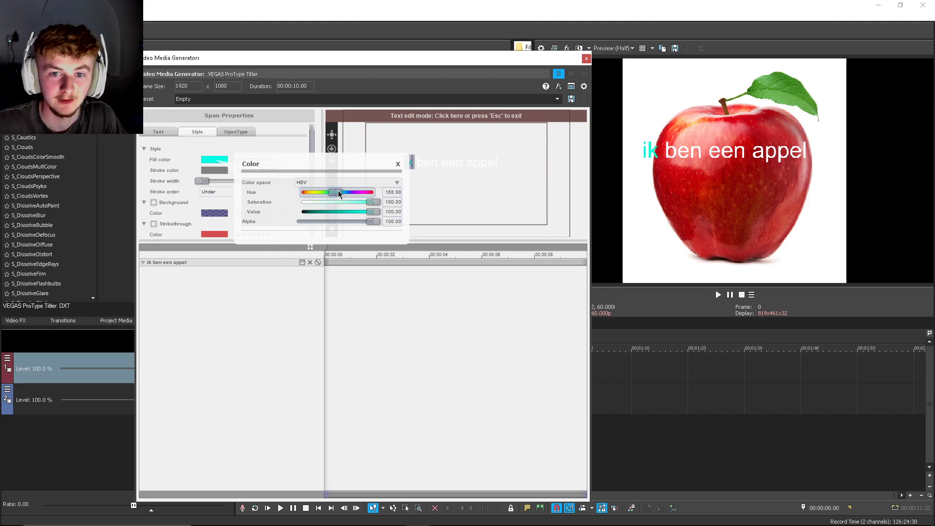
left_click(397, 163)
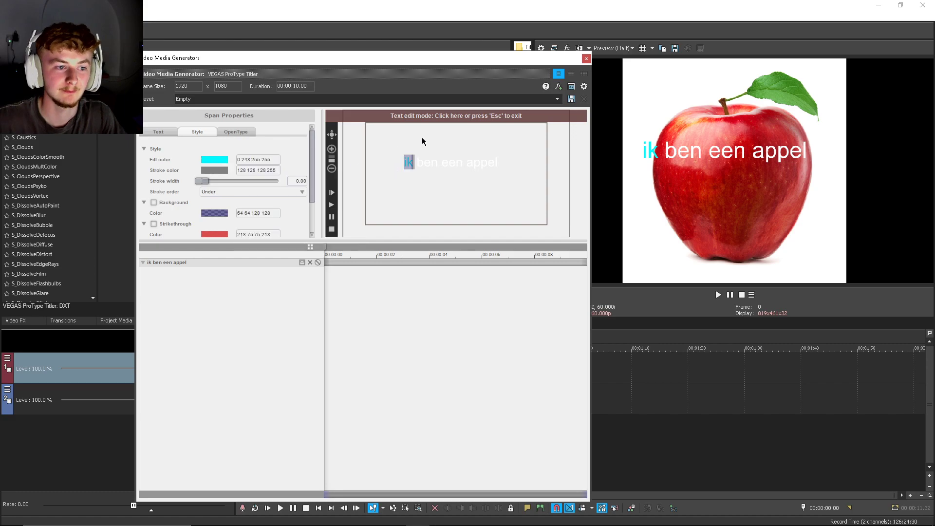
- Close the ProType Titler and insert a new regular text title
left_click(585, 58)
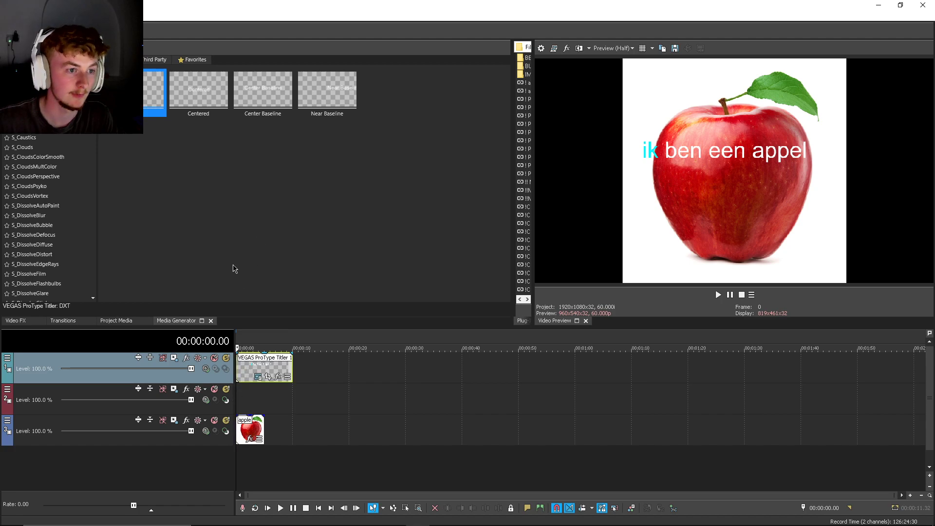
left_click(161, 36)
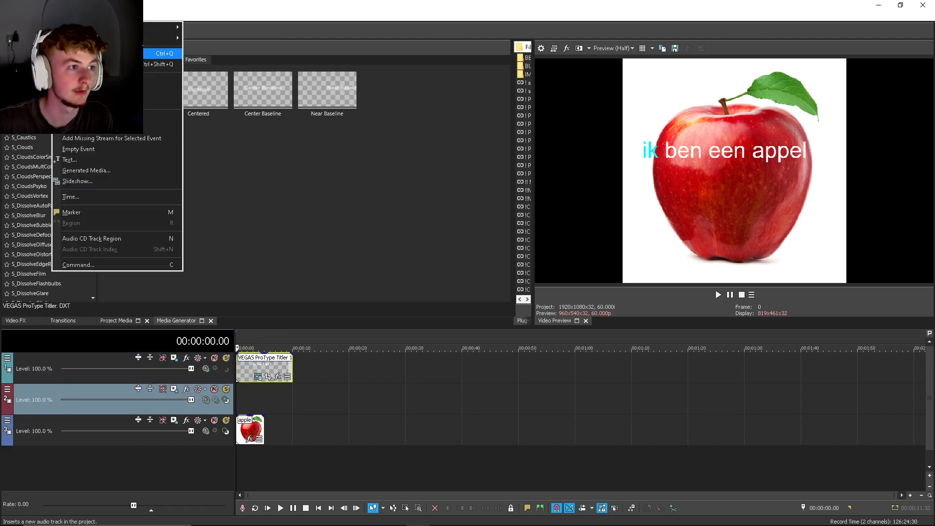
left_click(87, 171)
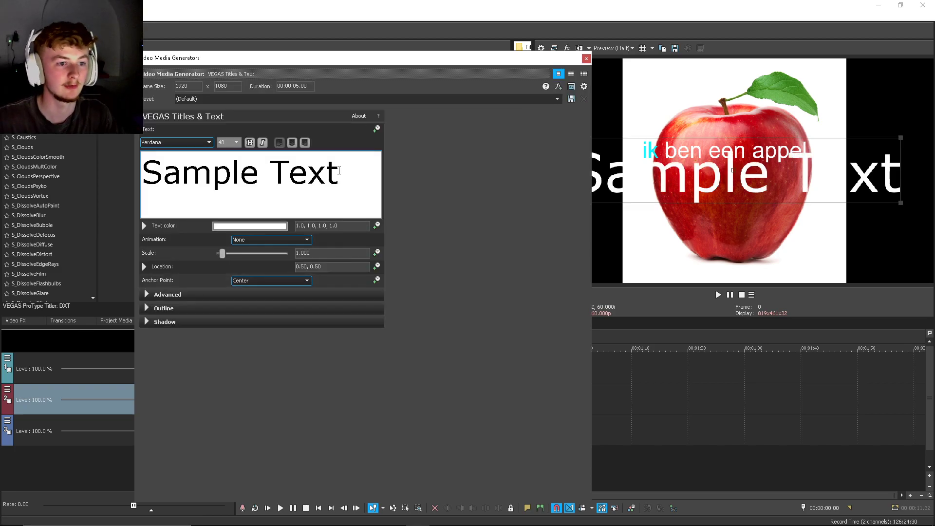
- Type 'ik ben een appel' in the new title, make it red, and close the generator
type("ik beb")
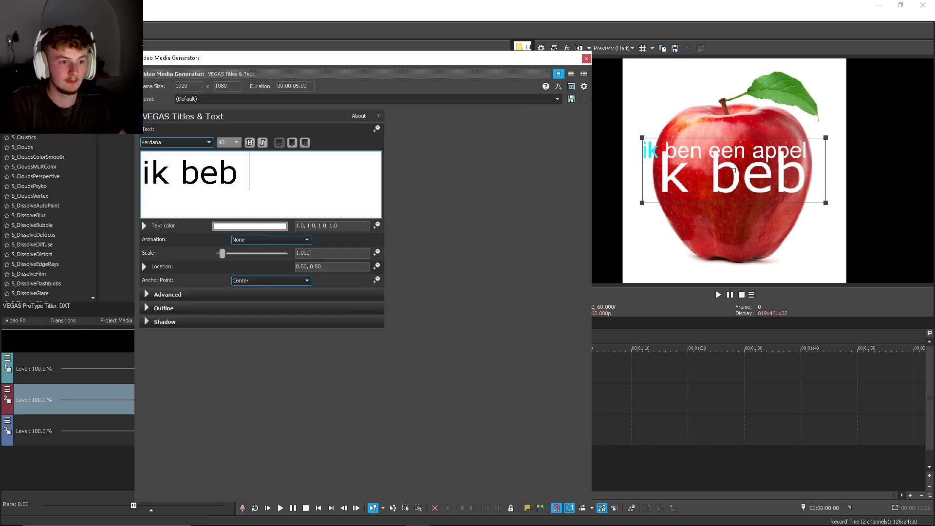
type("en een appel")
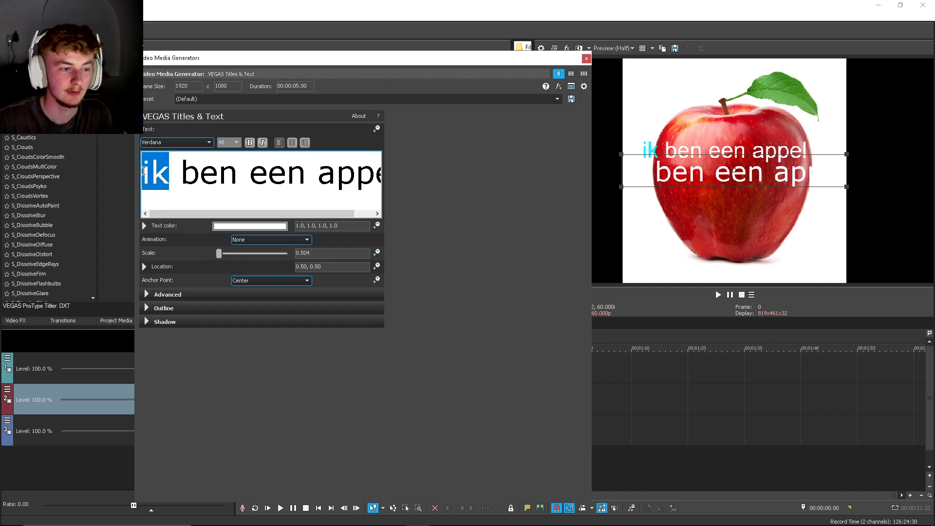
left_click(249, 226)
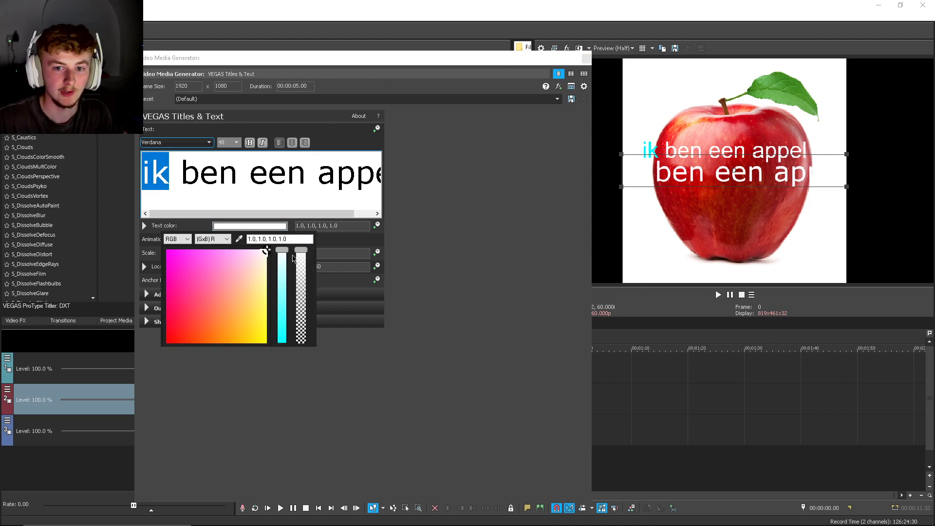
left_click(169, 340)
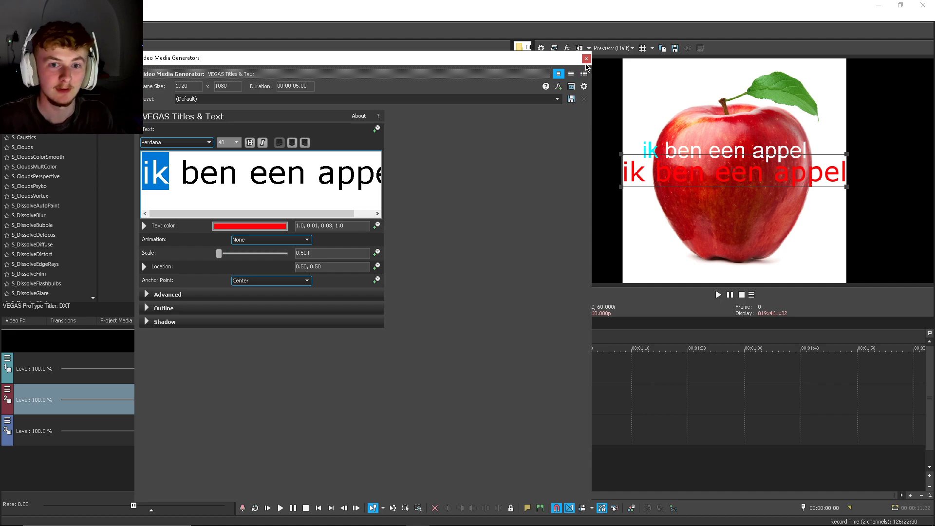
mouse_move(585, 58)
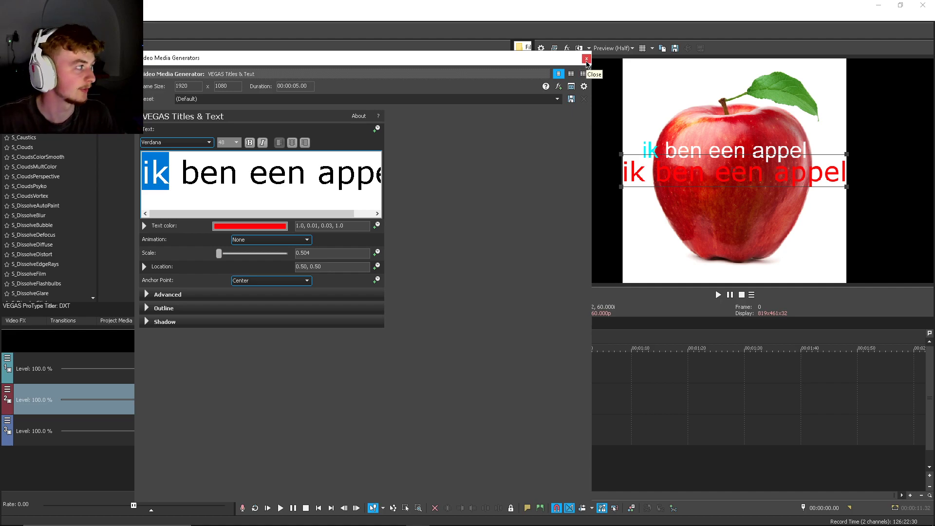
left_click(585, 63)
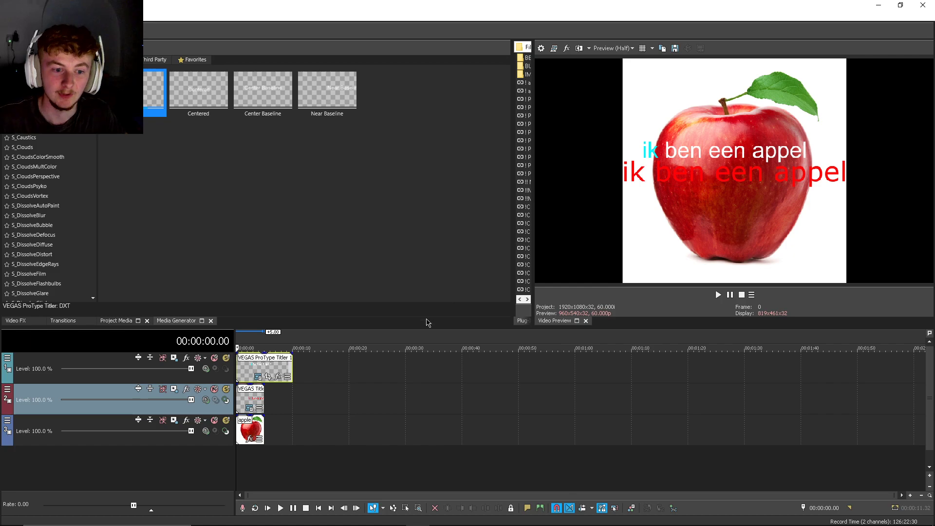